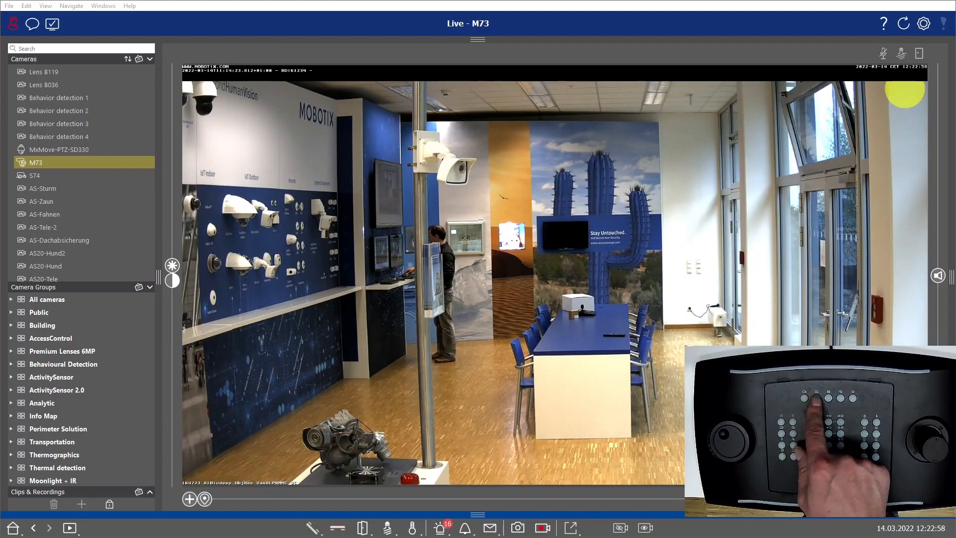
Step: Switch M73 from live view to recorded playback of 14.03.2022, 11:14
click(71, 527)
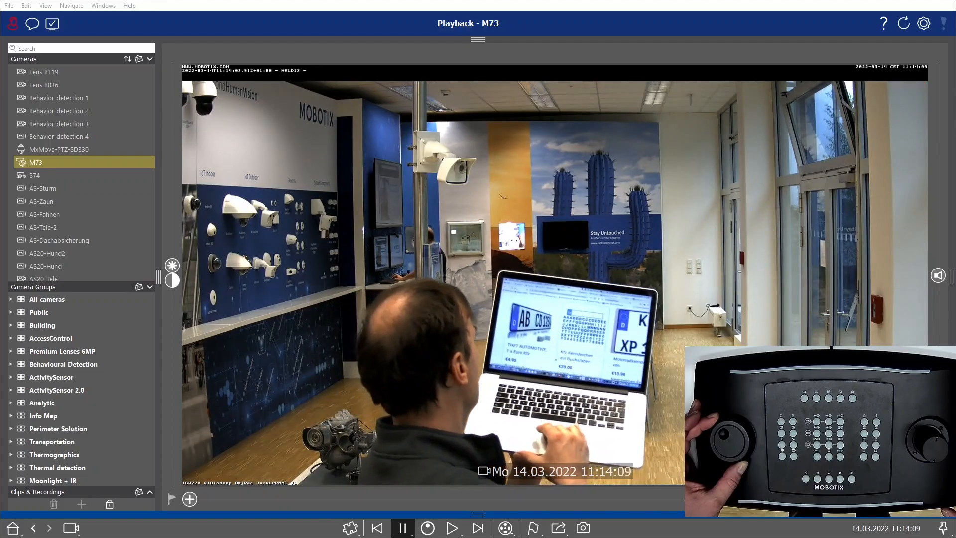
Step: Pause, frame-step and rewind M73 playback from 11:14:09 back to 11:13:51
click(377, 527)
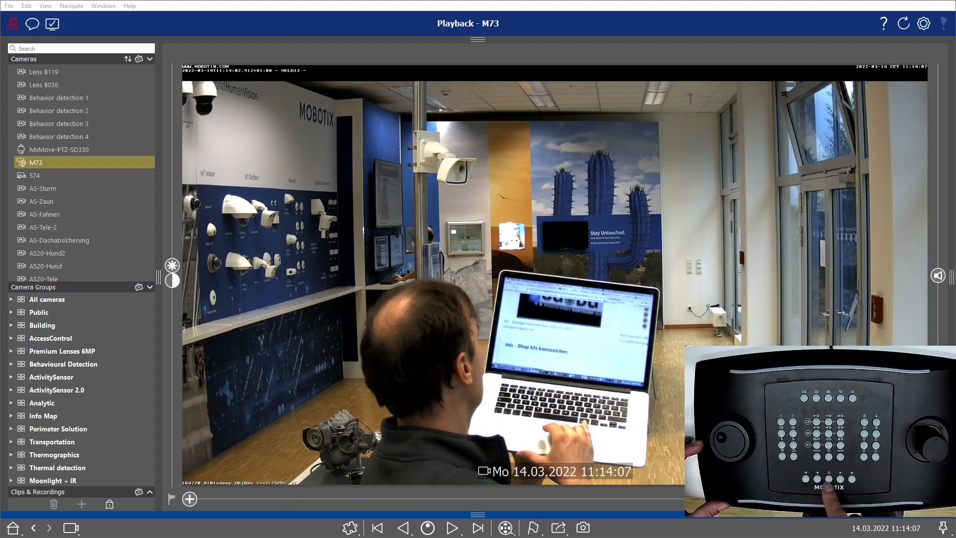
click(452, 527)
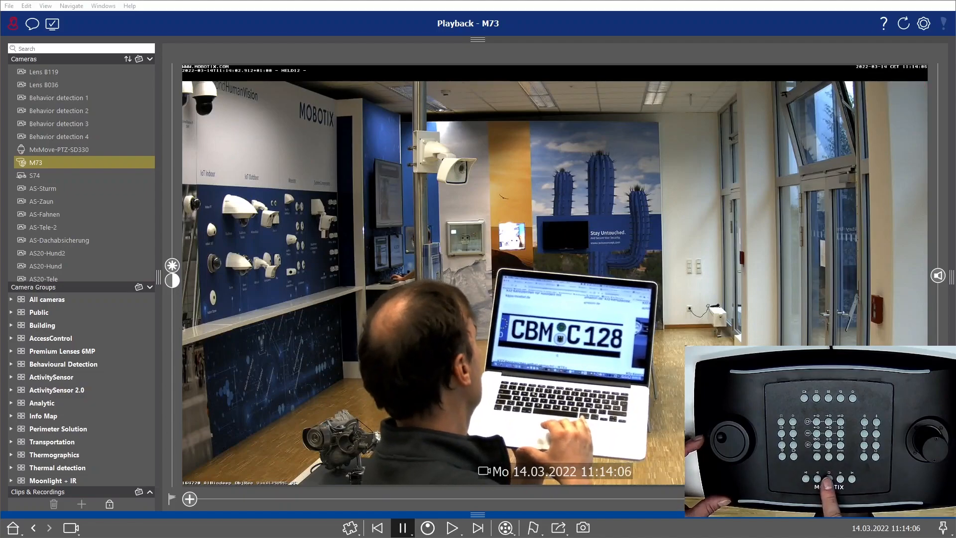
click(451, 527)
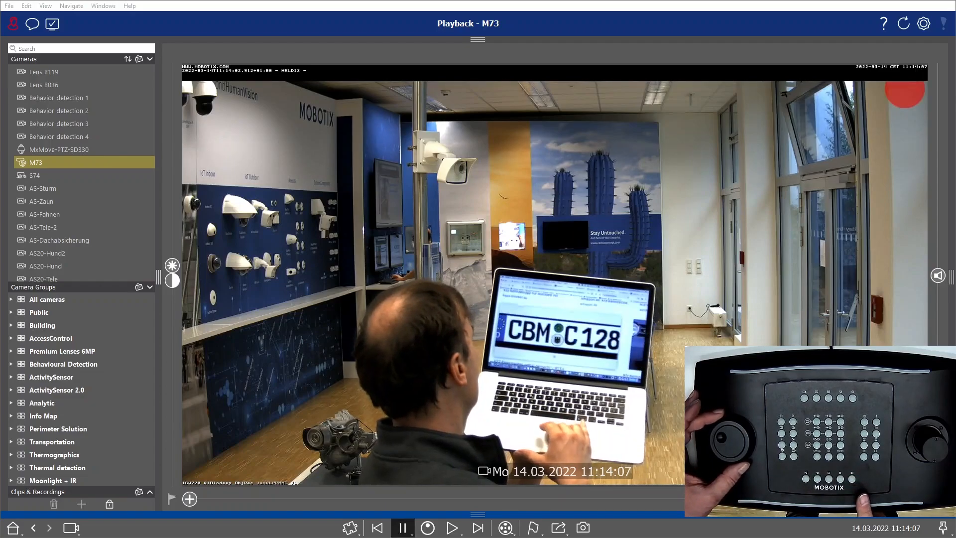
click(377, 528)
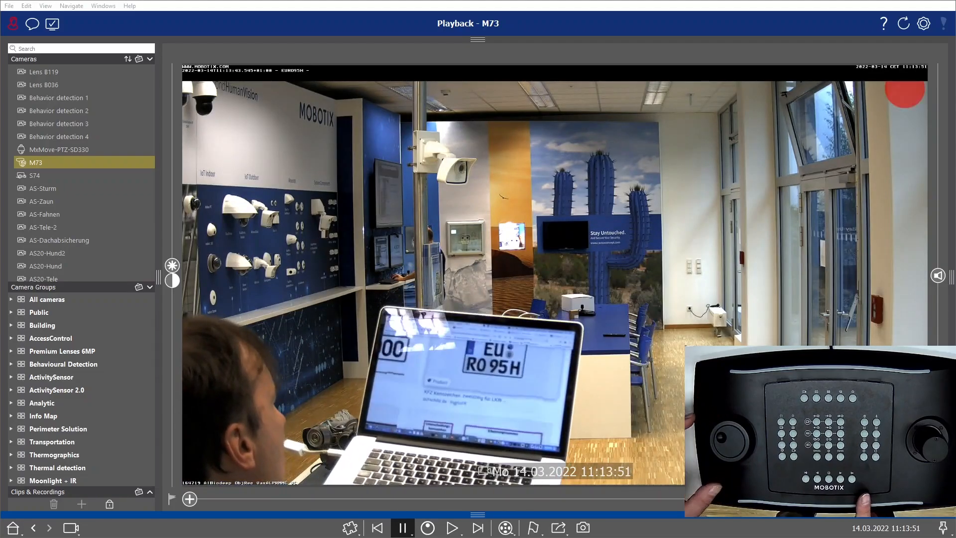
click(402, 527)
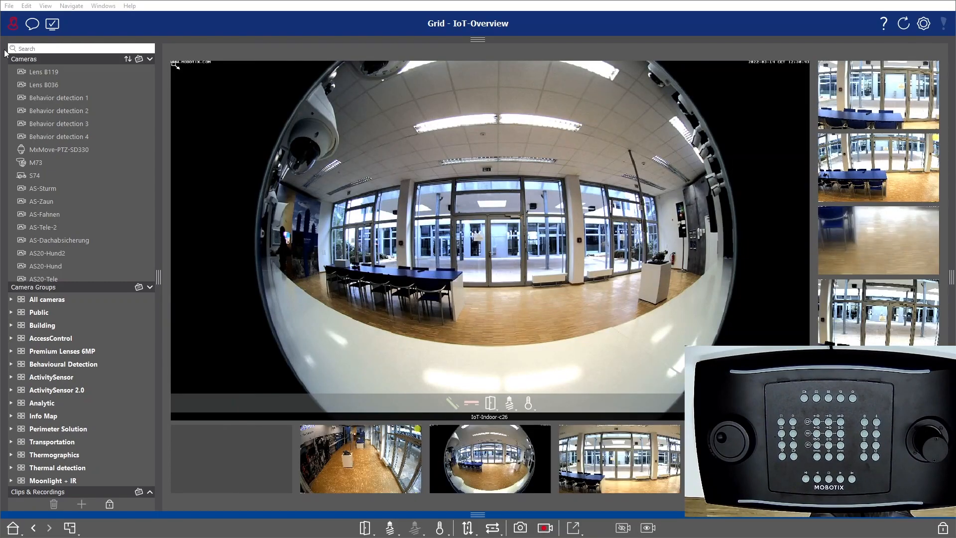
mouse_move(68, 188)
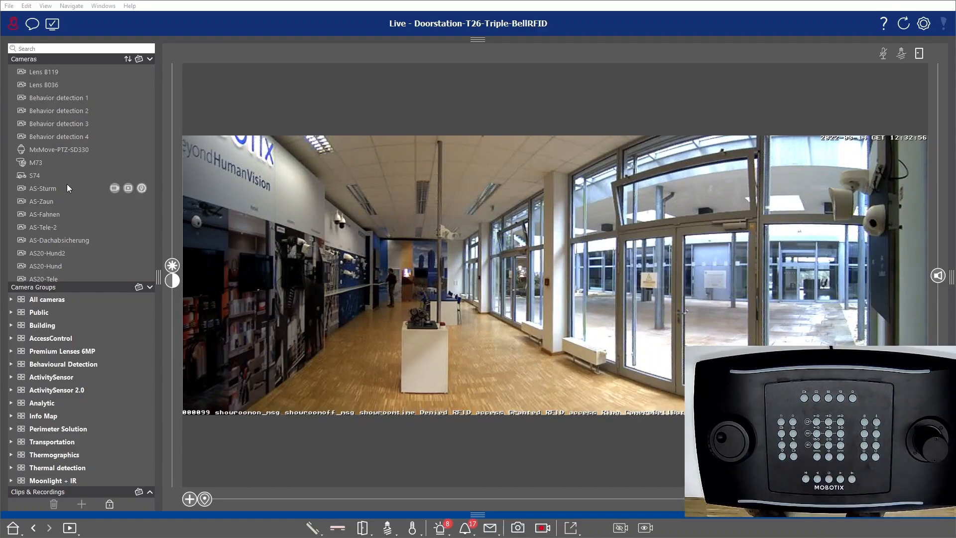
mouse_move(112, 163)
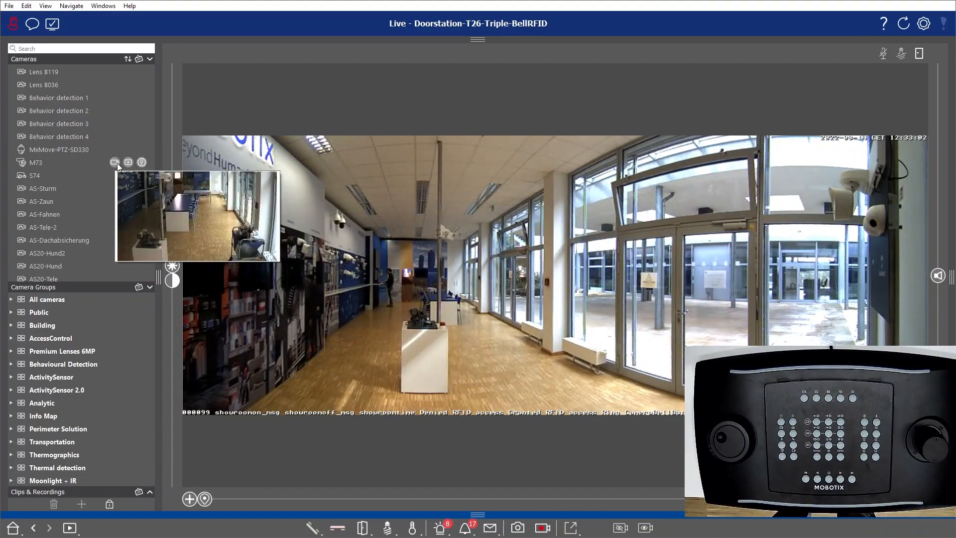
Step: Select M73 in the Cameras list to replace the door station camera in live view
click(36, 162)
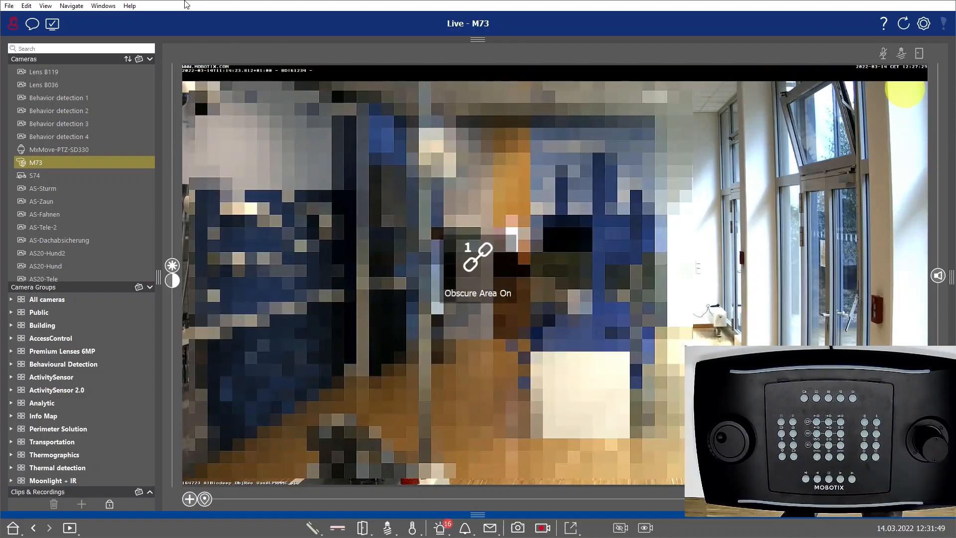
Step: Toggle the Obscure Area soft button off to unpixelate M73's showroom image
click(477, 256)
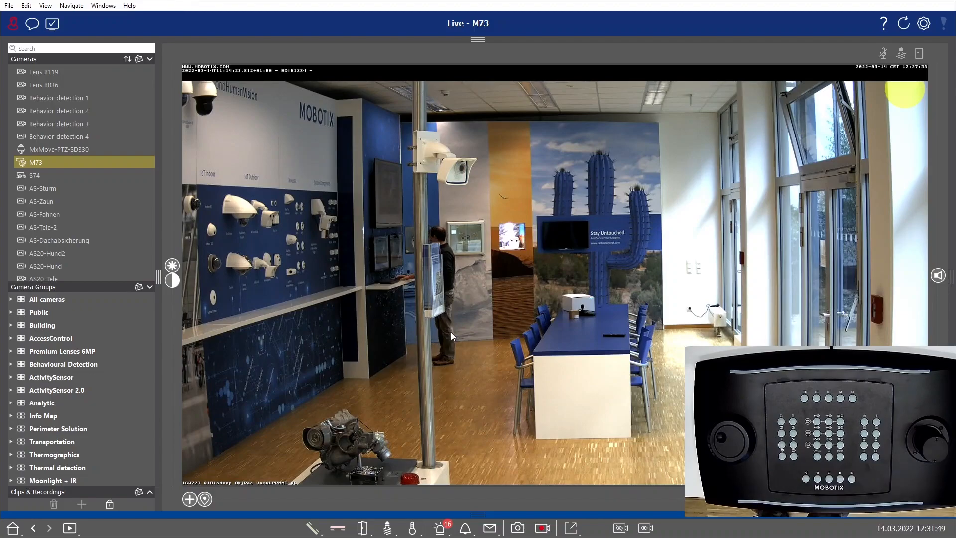
click(570, 528)
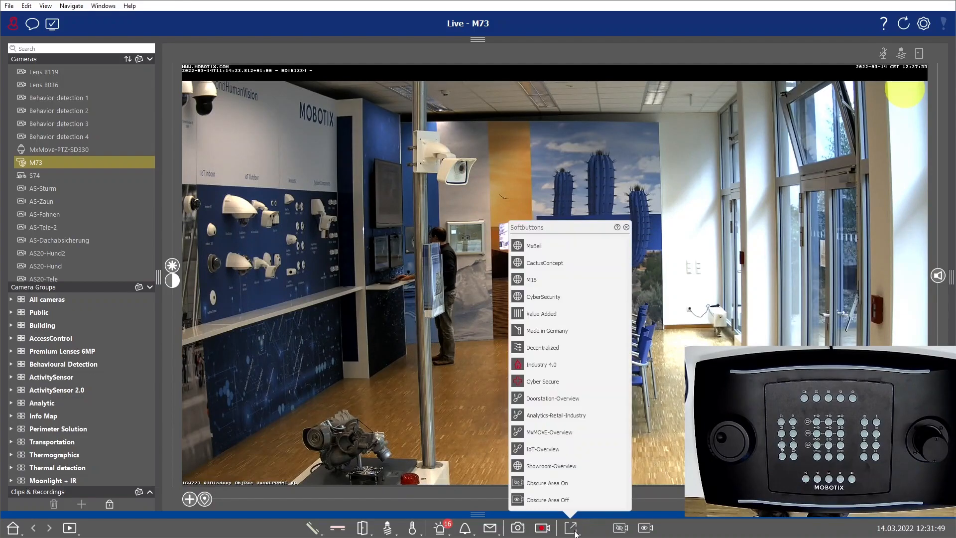
mouse_move(551, 237)
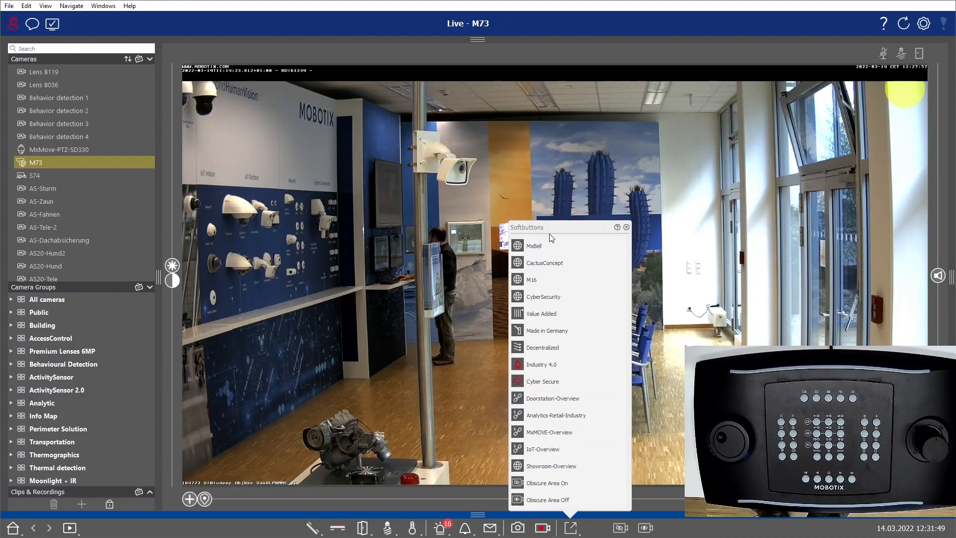
mouse_move(555, 431)
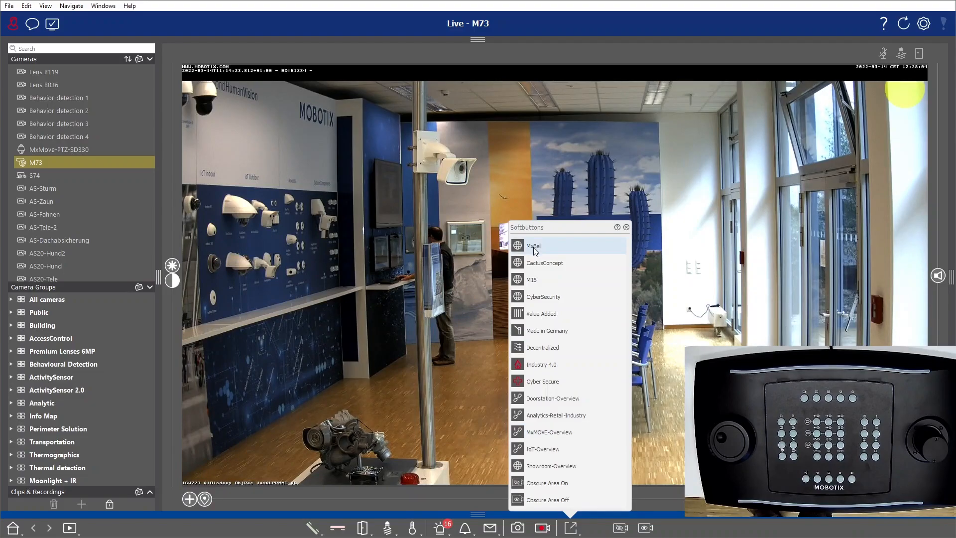
mouse_move(543, 296)
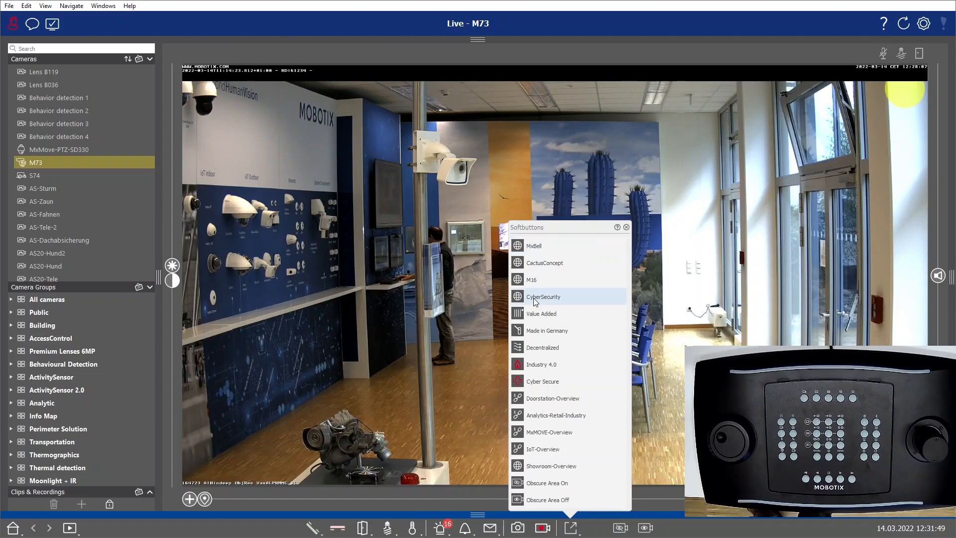
mouse_move(547, 482)
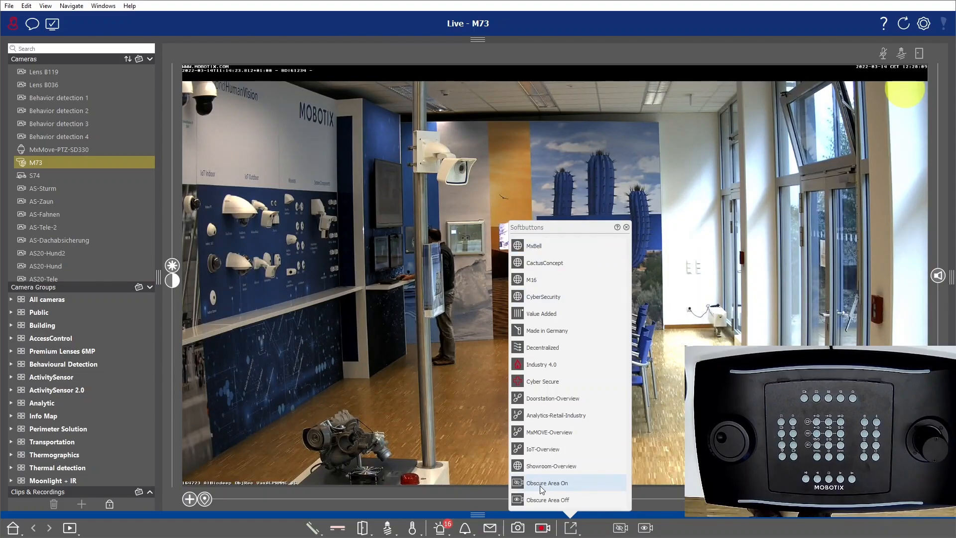
mouse_move(548, 500)
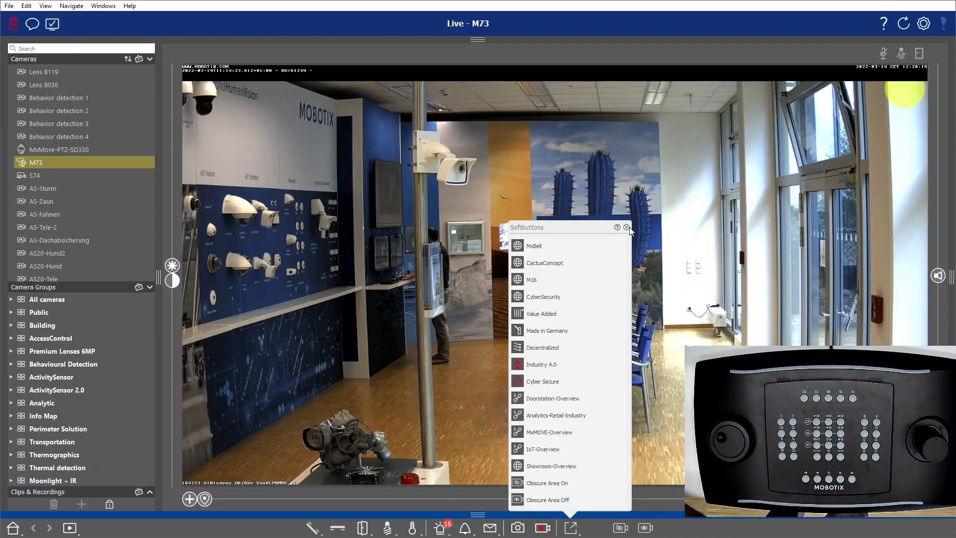
click(627, 228)
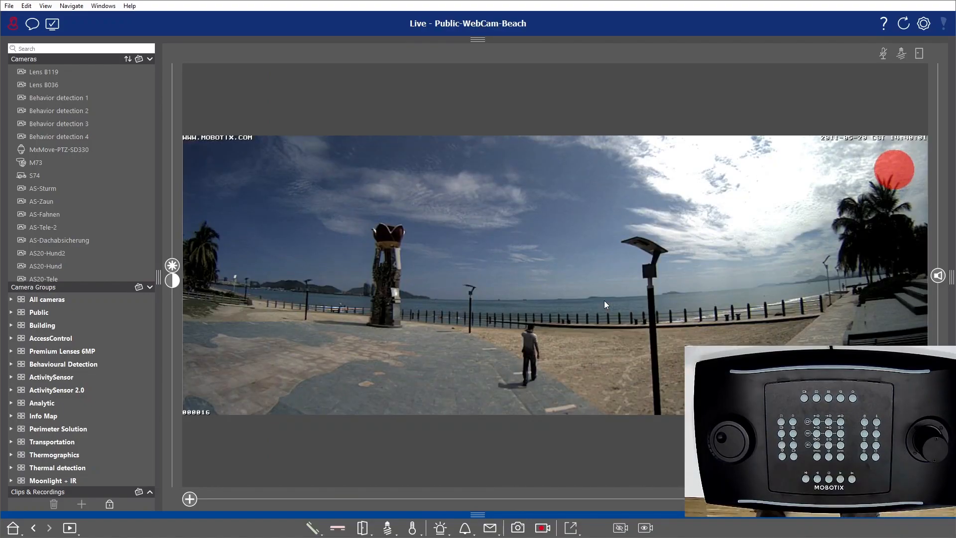
mouse_move(116, 162)
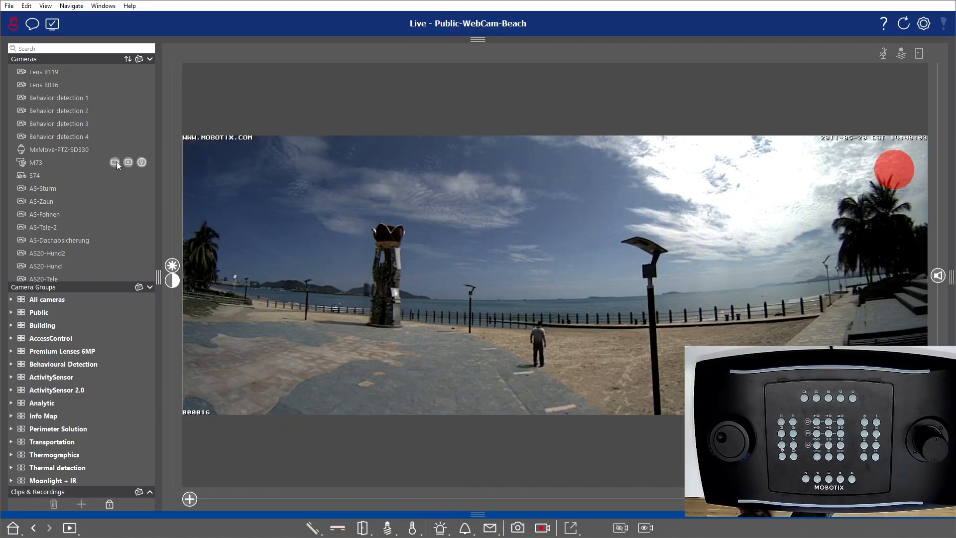
click(36, 162)
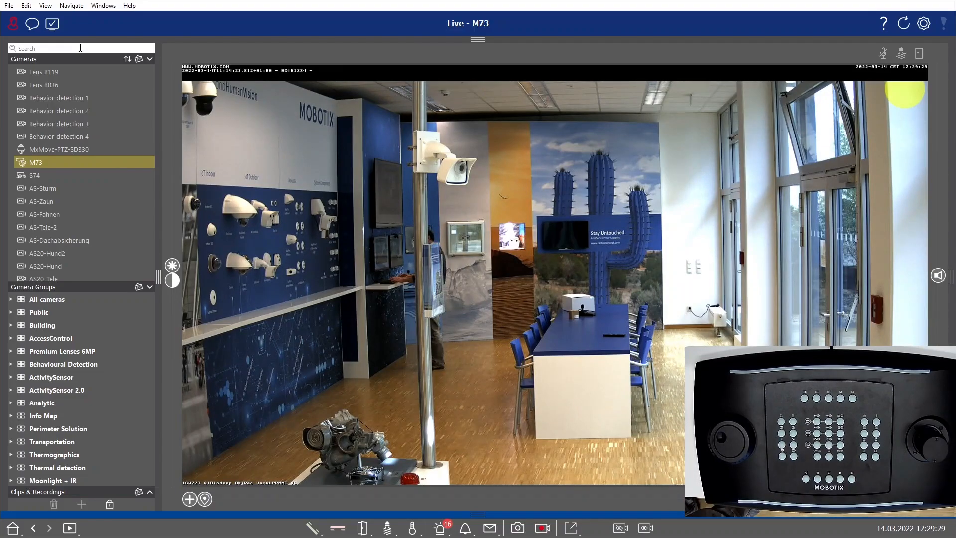
Step: Search cameras for 'c26' and show IoT-Indoor-Ceiling-c26-360-Degree live
text(c26)
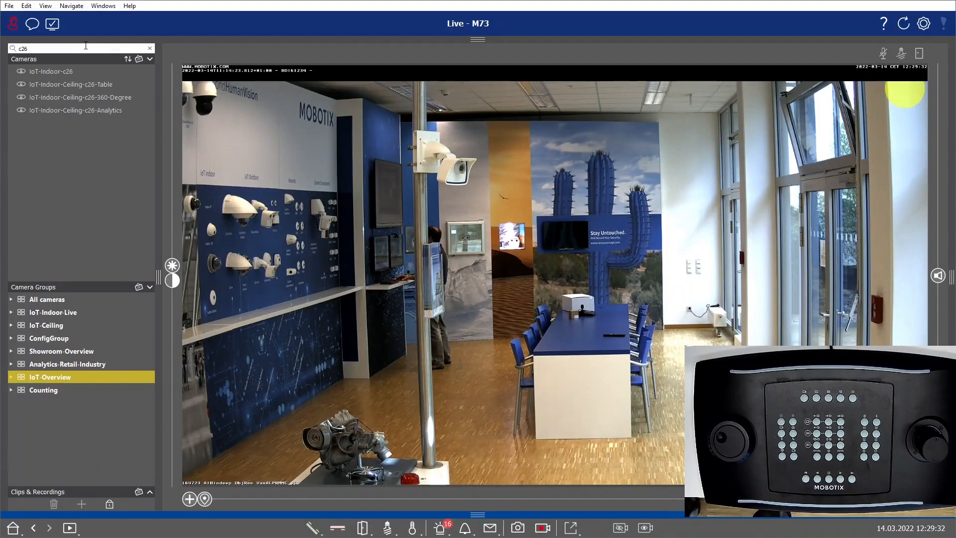
click(79, 98)
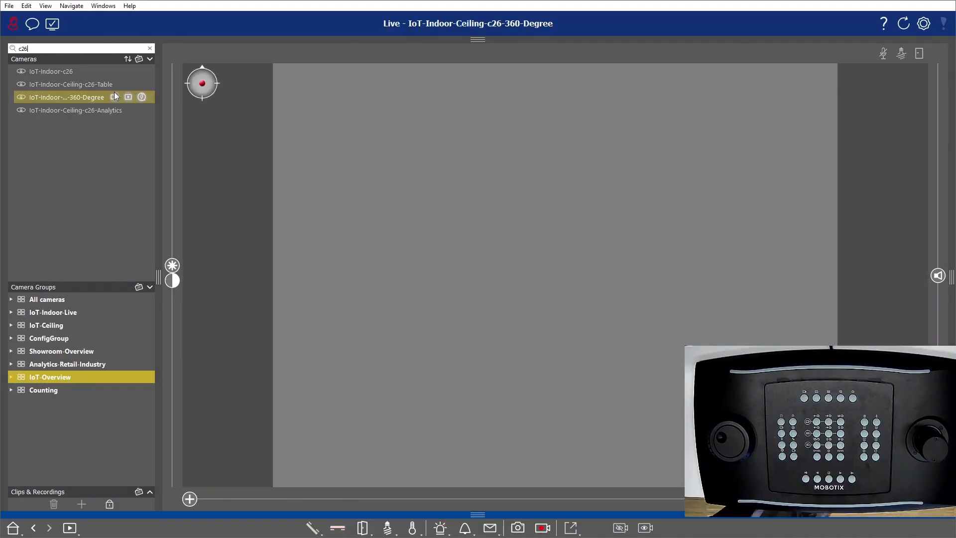